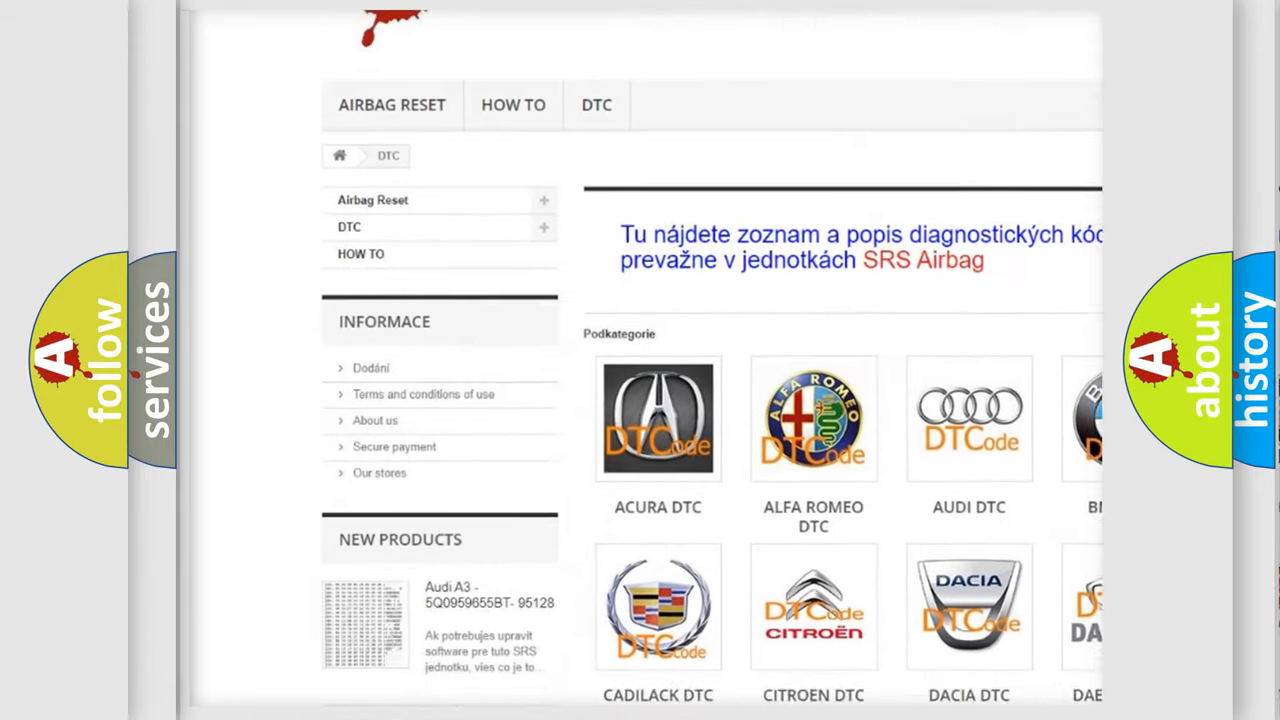
{"action": "scroll", "scroll_direction": "down", "scroll_amount": 3}
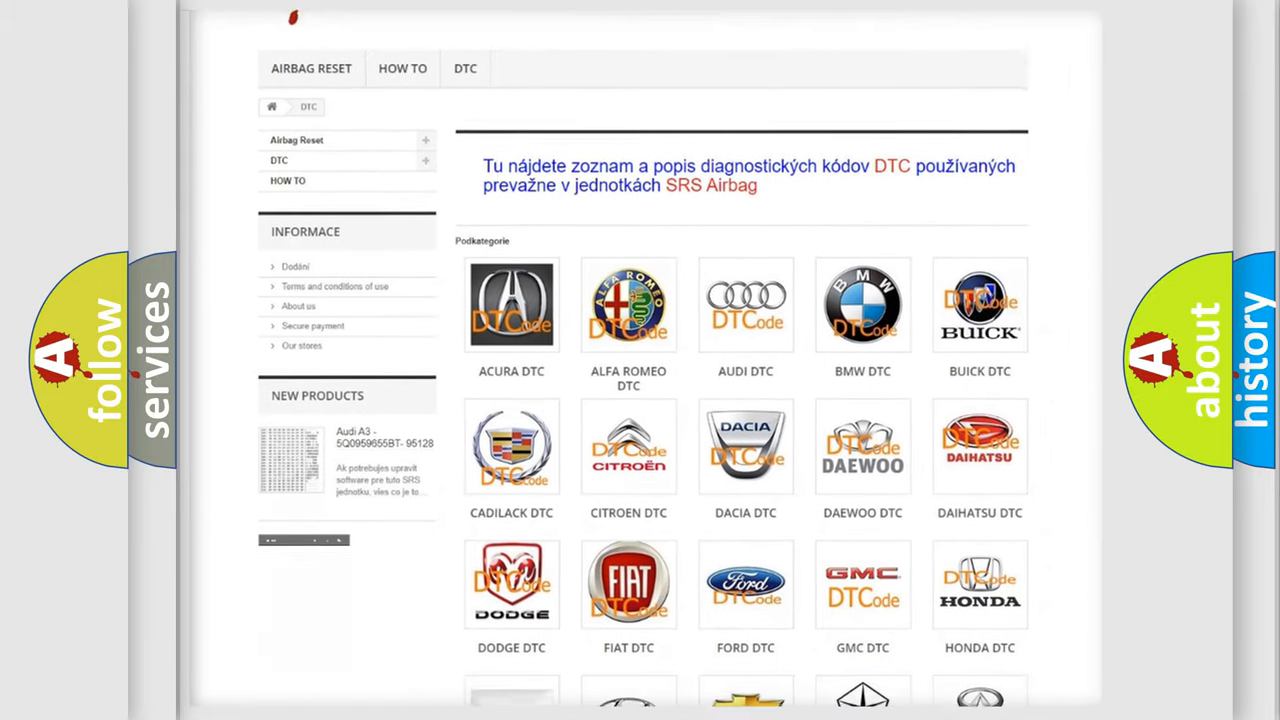
{"action": "scroll", "scroll_direction": "down", "scroll_amount": 3}
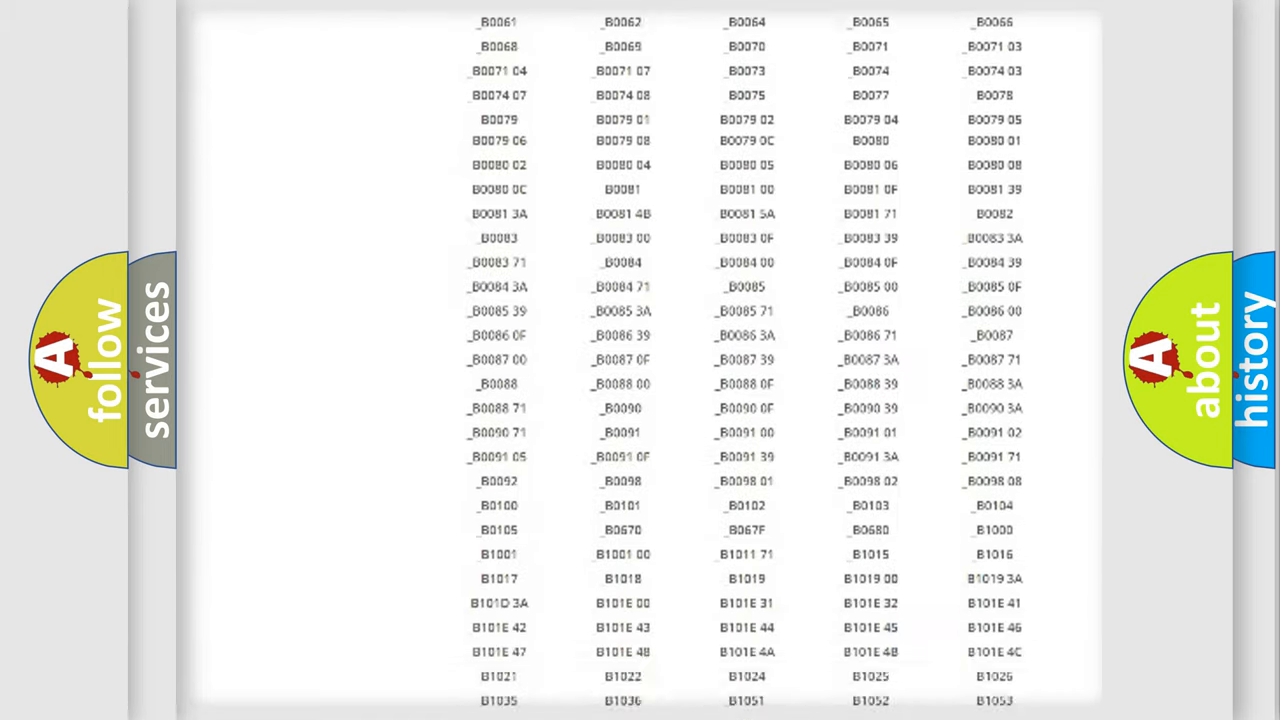
{"action": "scroll", "scroll_direction": "up", "scroll_amount": 3}
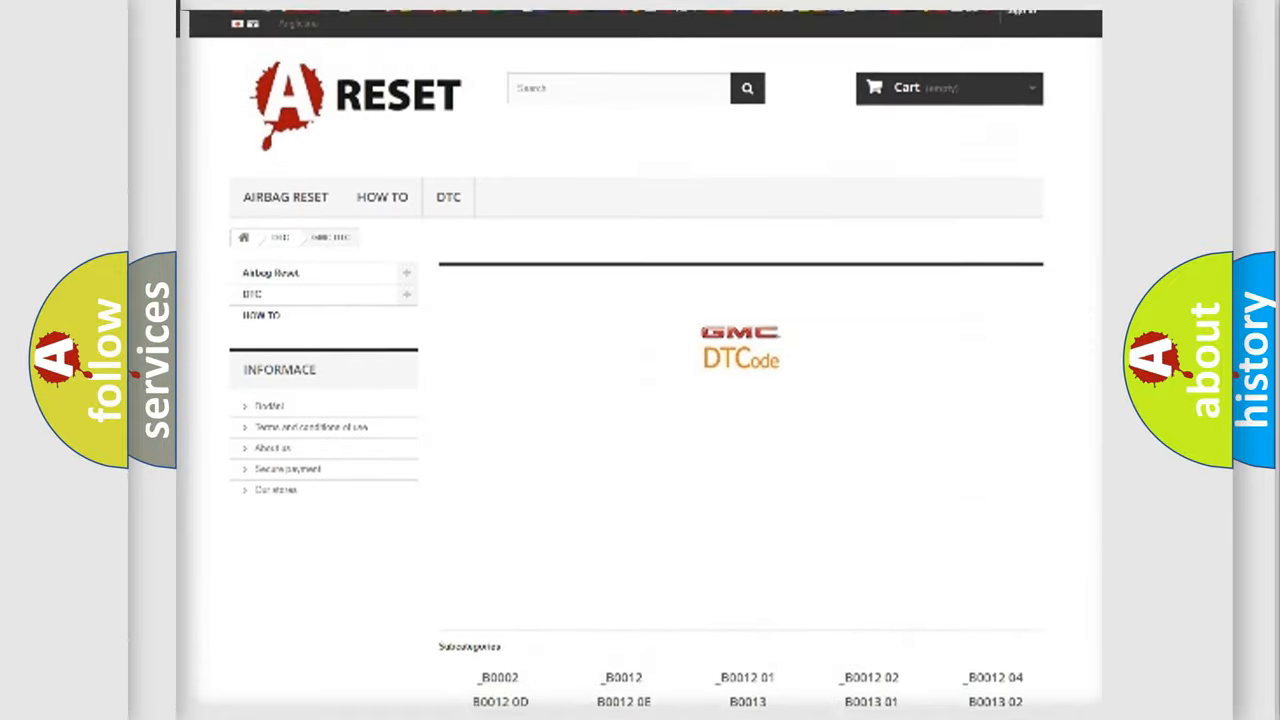